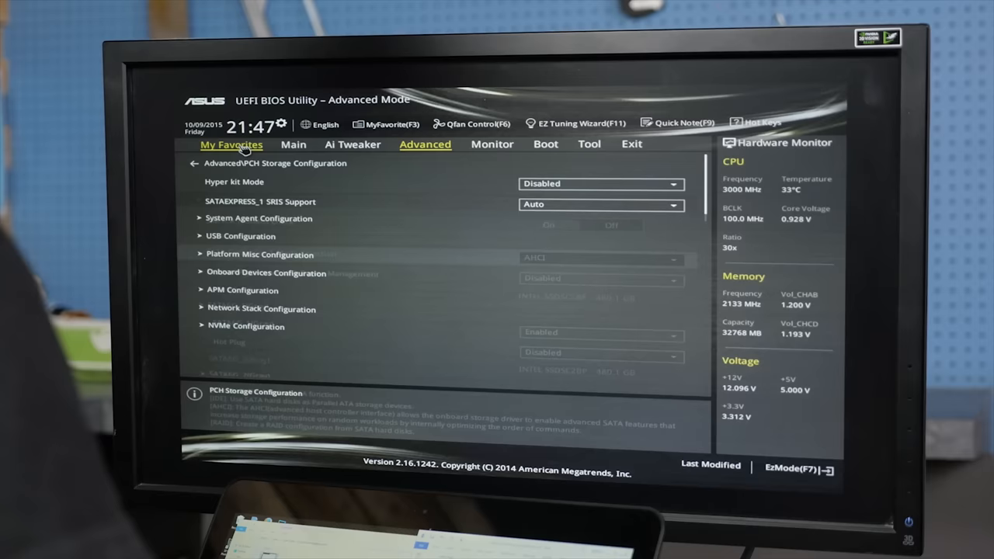
- Return from PCH Storage Configuration to Advanced and enter System Agent Configuration
left_click(599, 258)
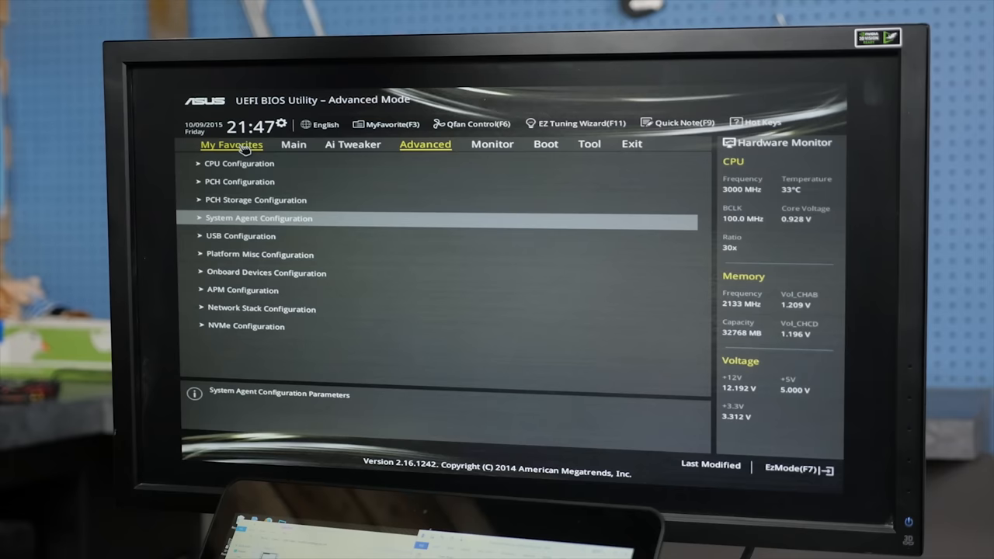
left_click(545, 143)
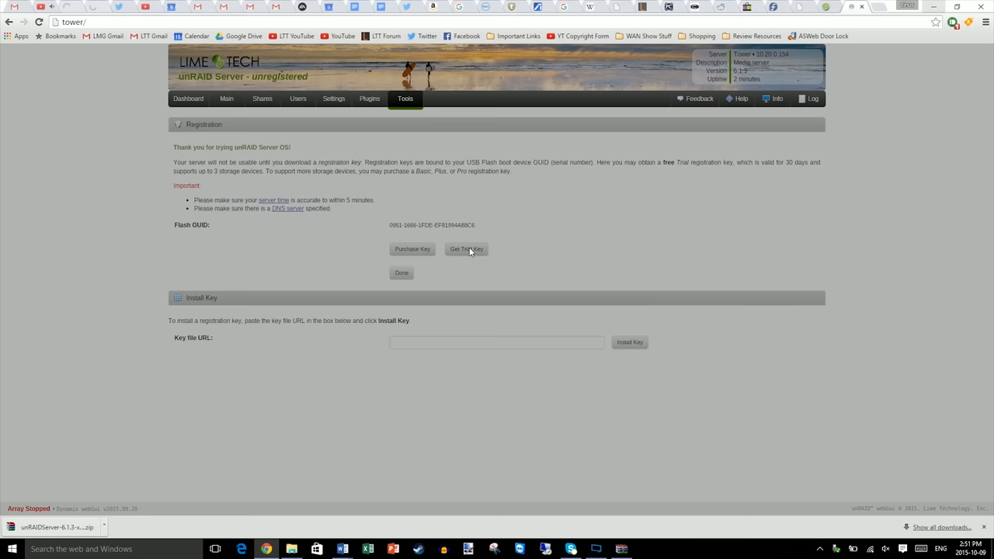
- Request a trial registration key so the server registers as Pro
left_click(466, 249)
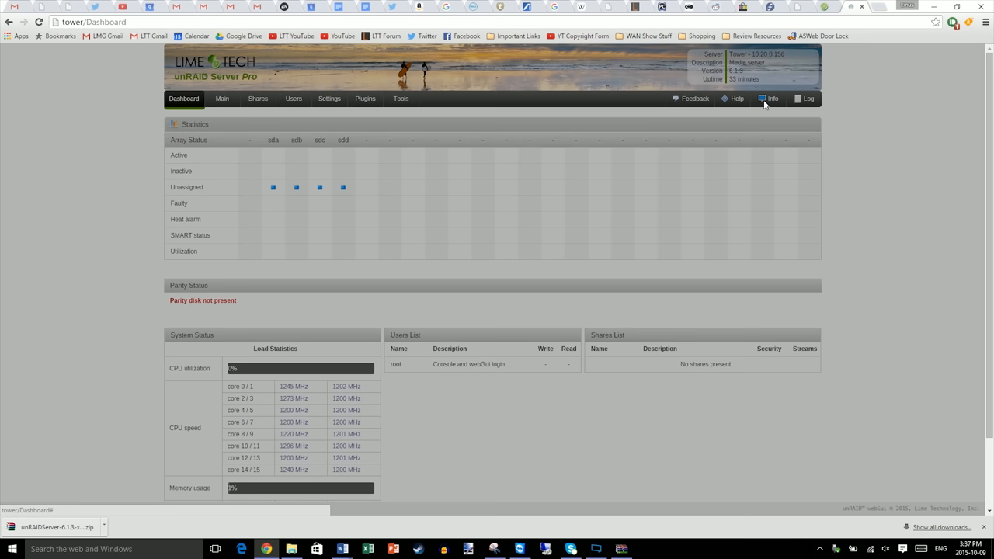
- Check system Info shows HVM and IOMMU enabled, then view the Main array devices
left_click(774, 100)
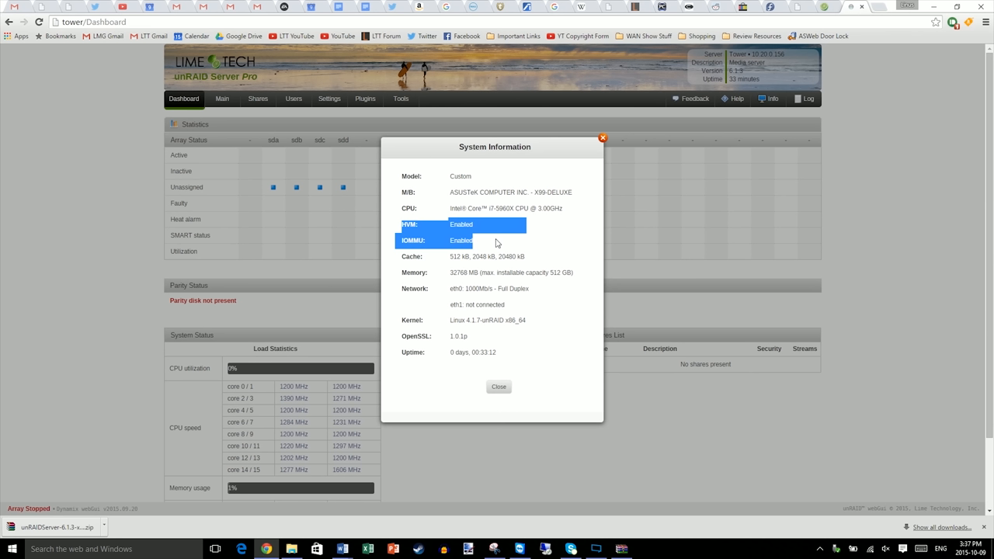
left_click(223, 100)
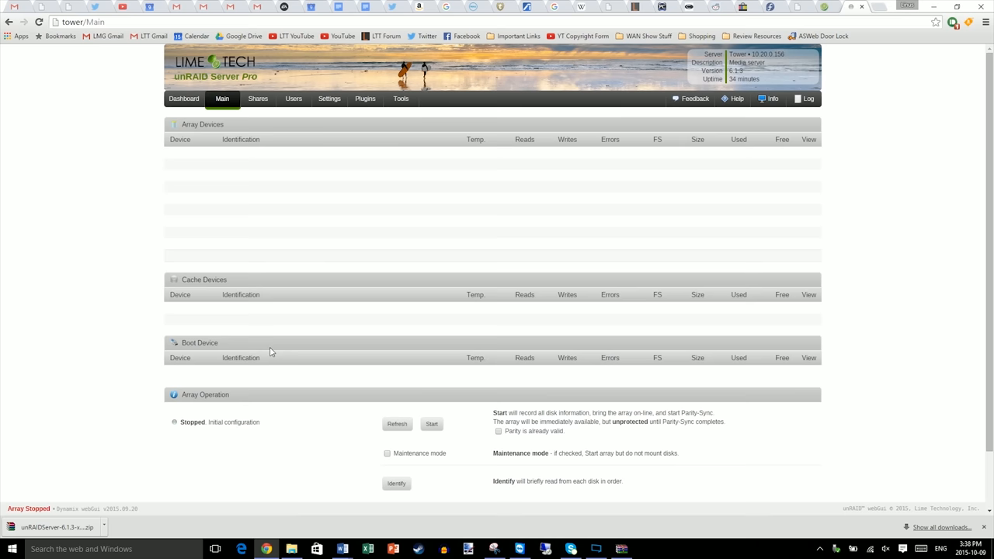
- Show the server's PCI hardware list via Tools > System Devices
left_click(401, 100)
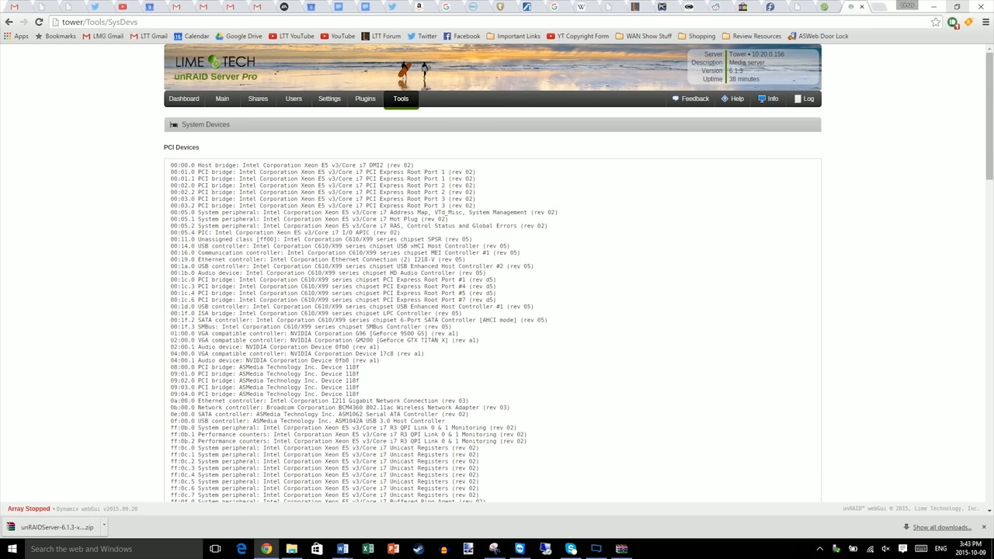
- Highlight the NVIDIA VGA entries and their matching IOMMU group, then go to Settings
left_click_drag(171, 334, 479, 346)
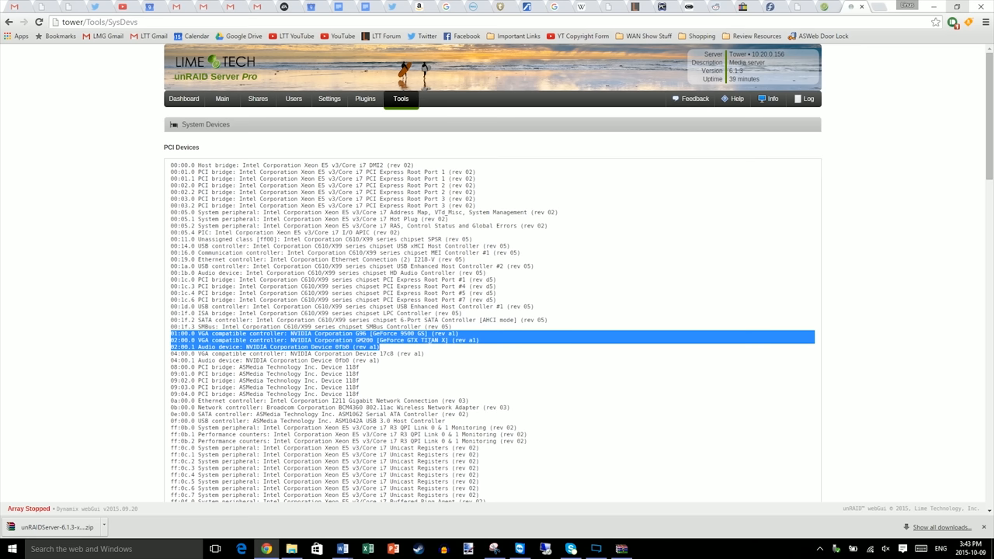
scroll("down", 3)
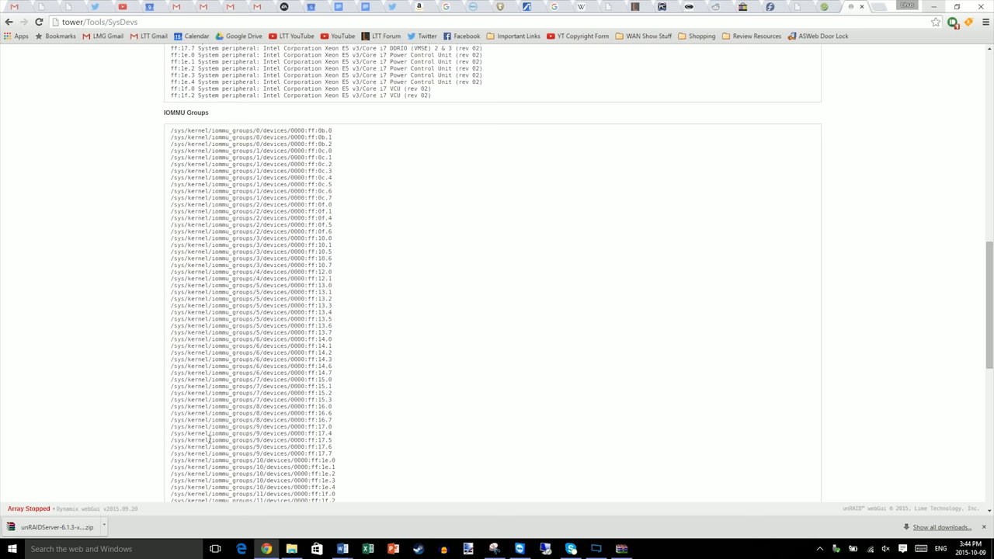
scroll("down", 3)
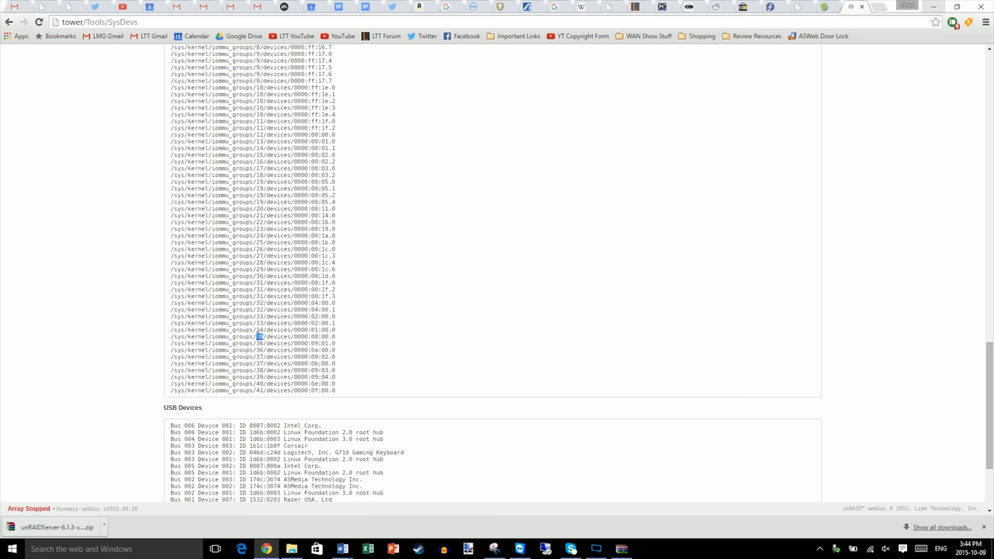
left_click_drag(257, 309, 267, 335)
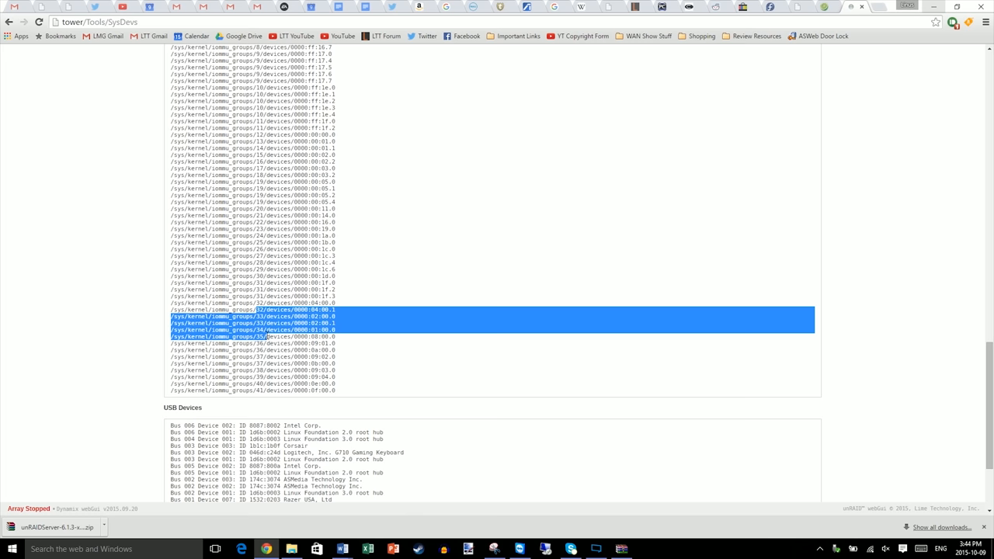
left_click(333, 100)
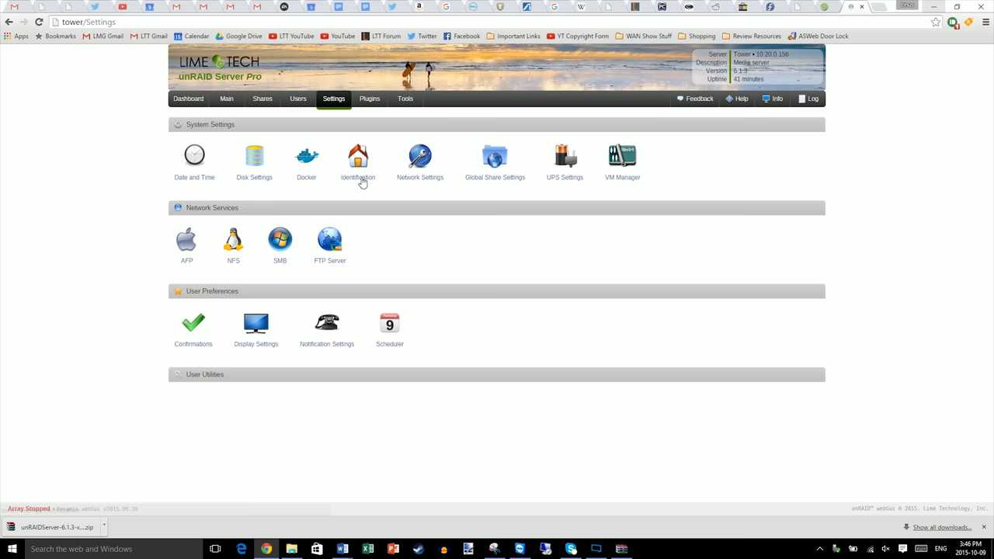
- Rename the server in Identification, then edit the root user to set a password
left_click(357, 153)
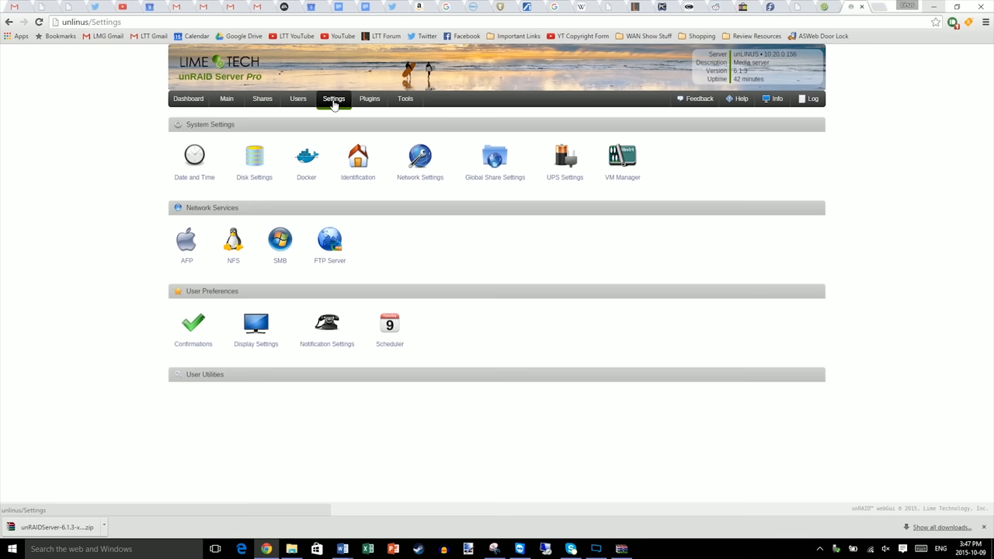
left_click(298, 99)
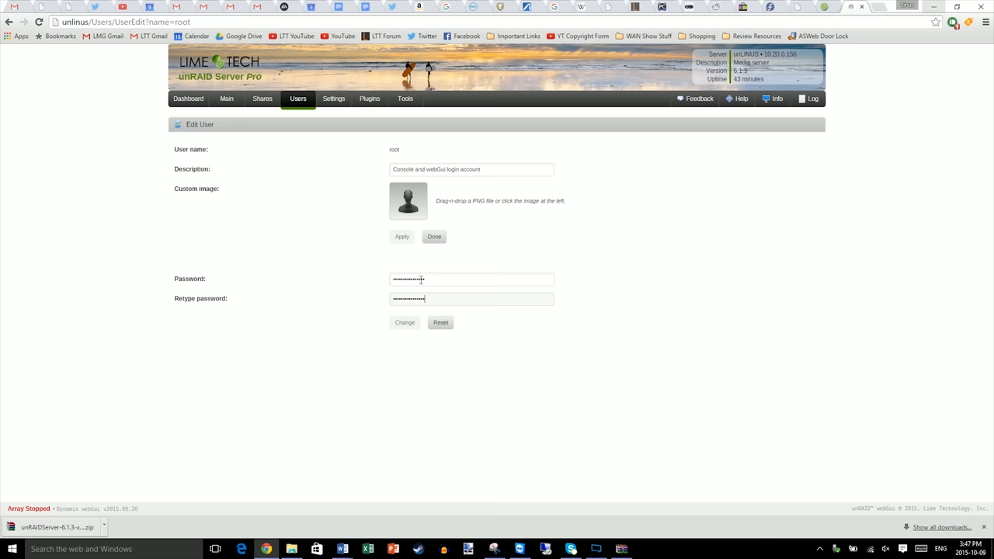
- In Network Settings enable the bridge, disable automatic IP and edit a static IP address
left_click(333, 99)
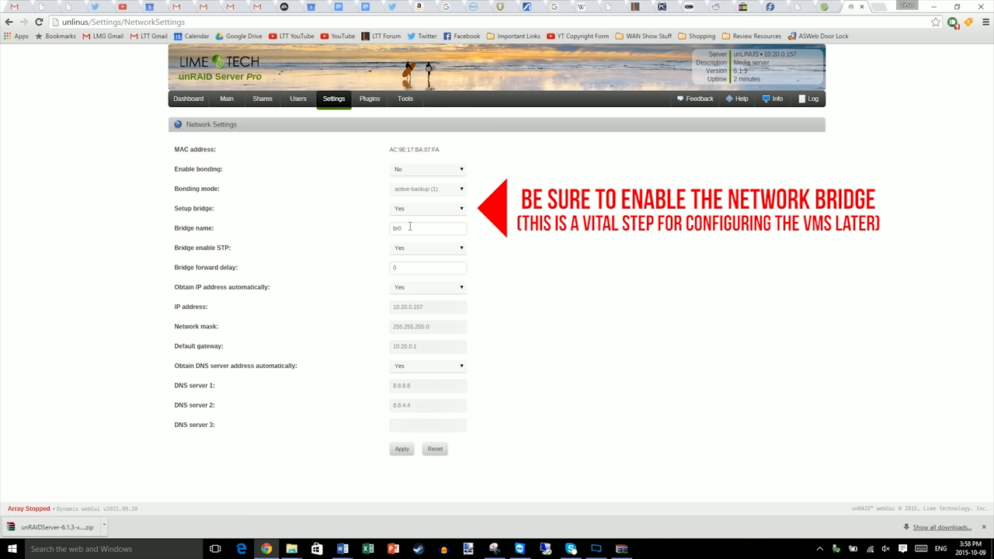
left_click(427, 285)
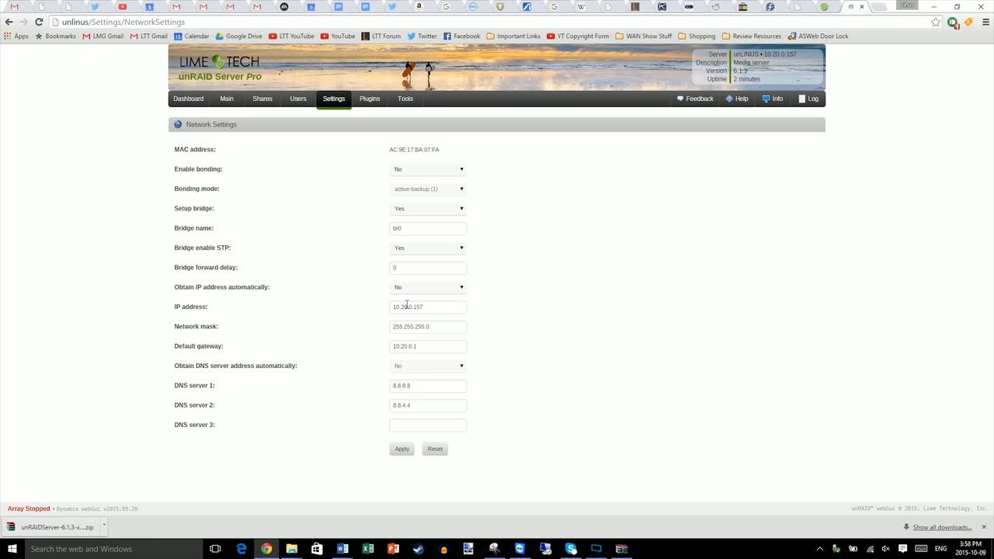
double_click(429, 307)
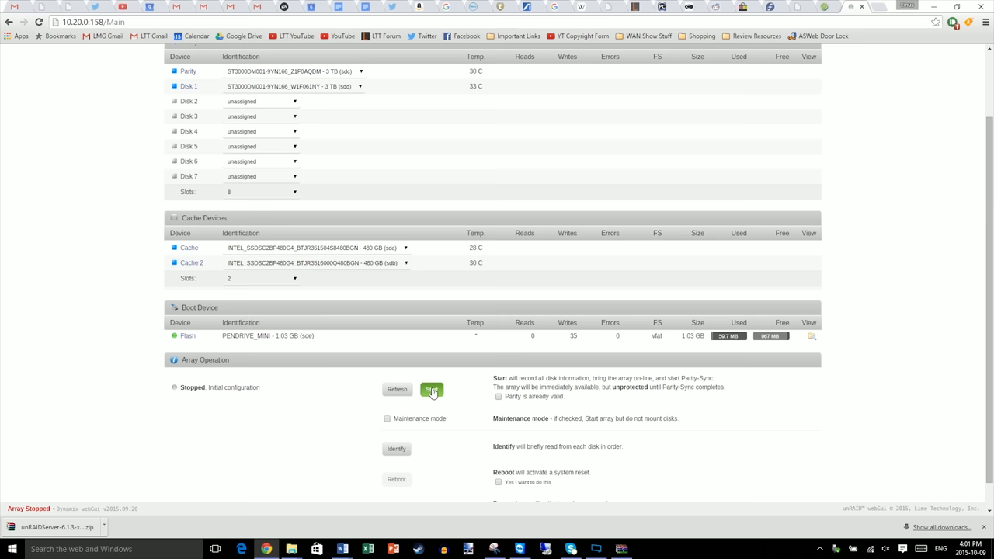
- Start the array and confirm formatting the new disks, then go to Shares
left_click(432, 390)
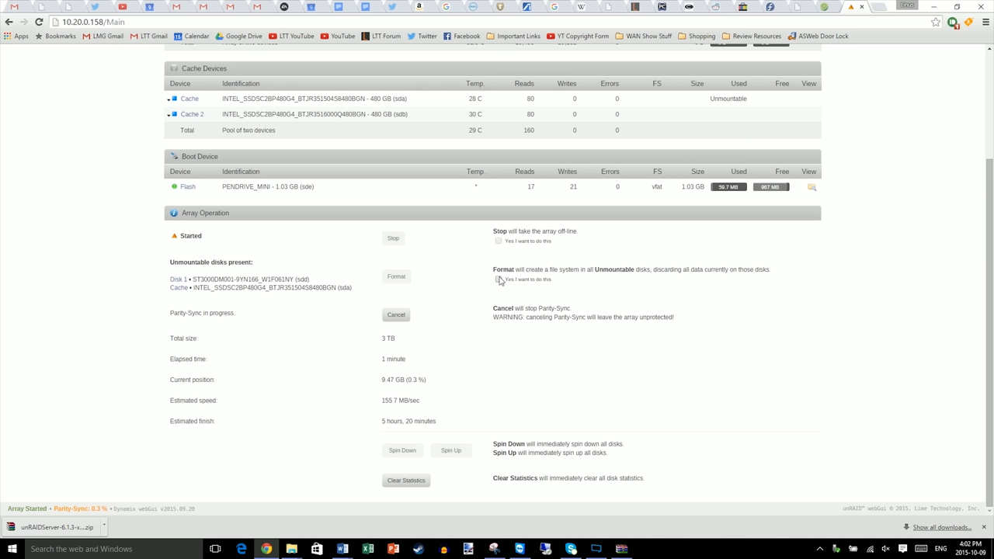
left_click(497, 280)
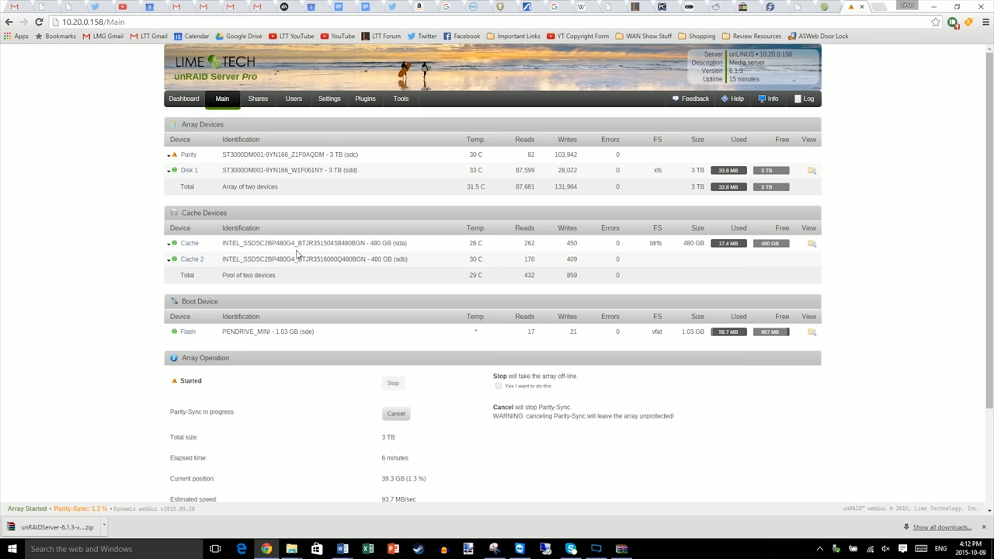
left_click(258, 99)
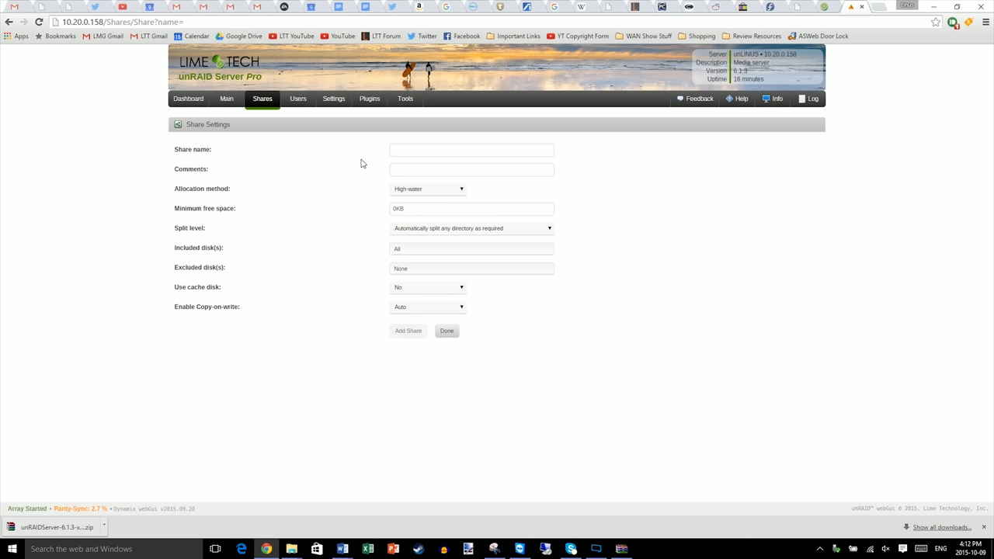
- Add a user share named Docker with default settings
left_click(472, 149)
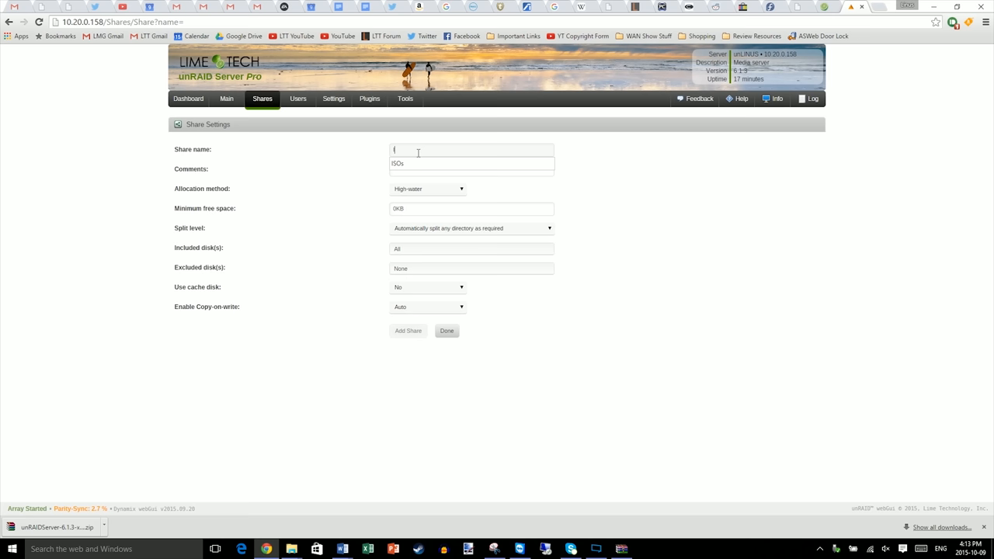
left_click(447, 331)
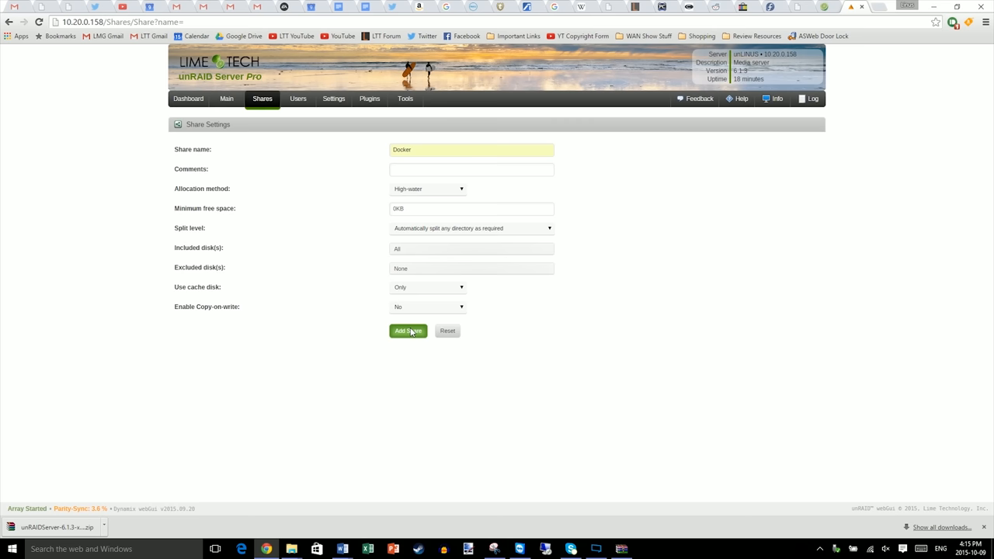
left_click(406, 331)
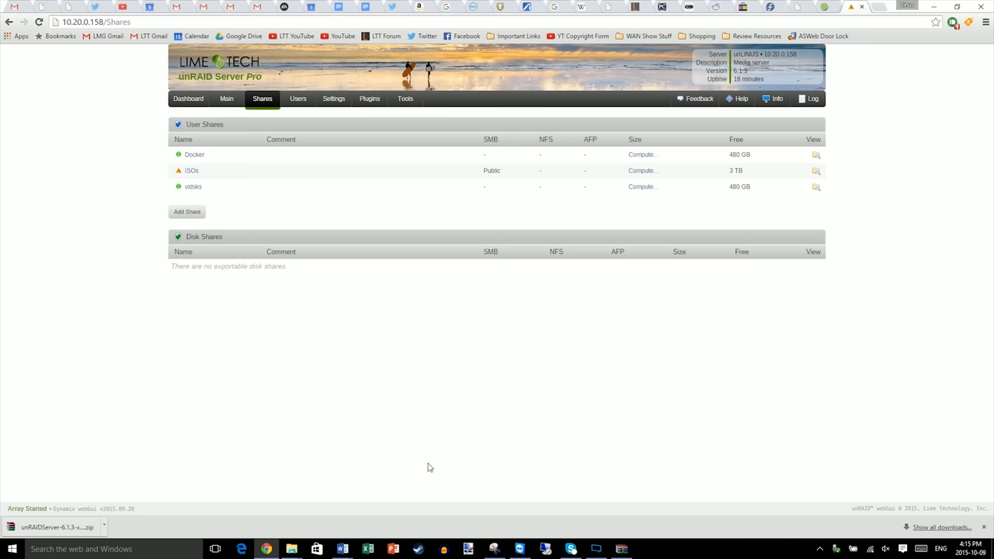
- Set Enable VMs to Yes in VM Manager with an ISO library share, then view the VMs list
left_click(186, 212)
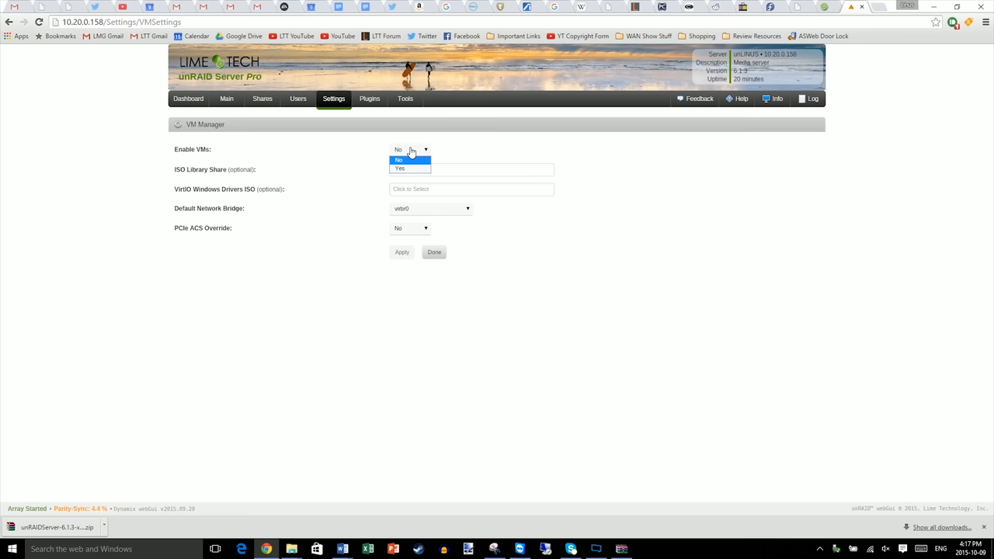
left_click(400, 168)
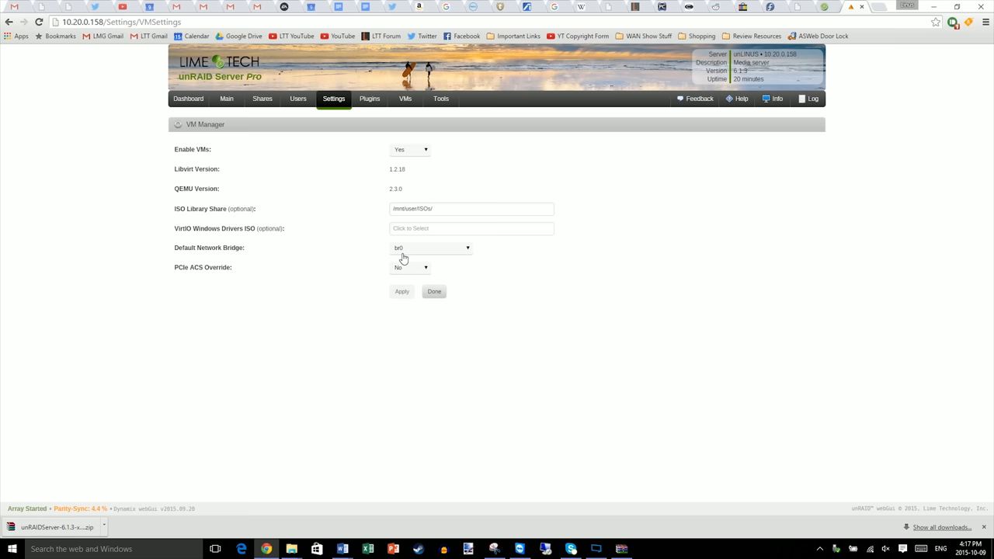
left_click(403, 99)
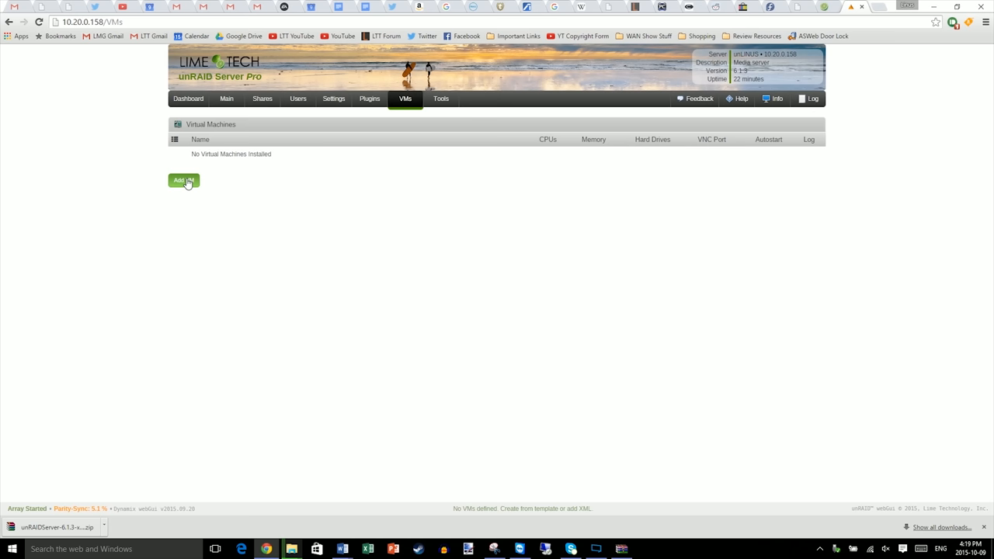
- Create VM PLAYER1 with autostart Yes and CPU cores 0–7 checked
left_click(183, 180)
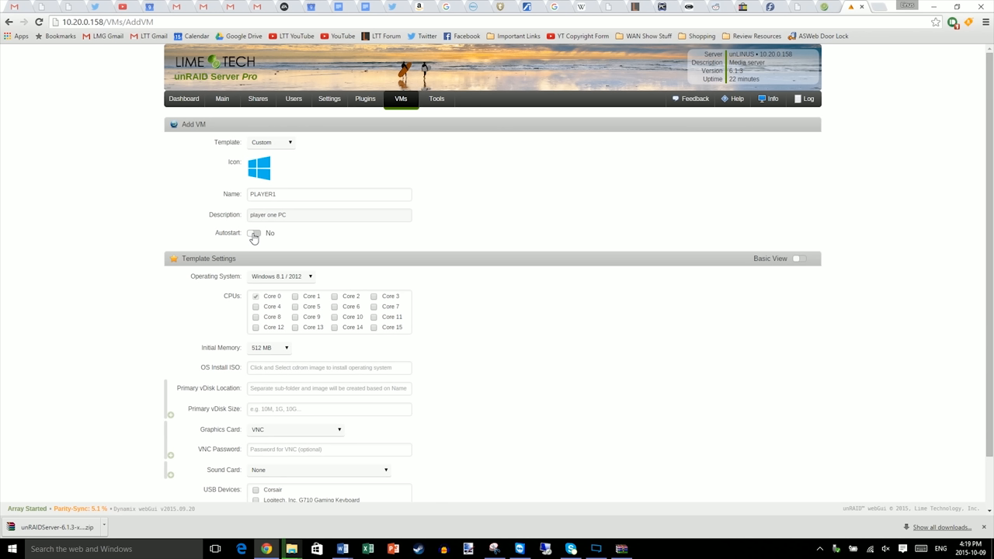
left_click(255, 233)
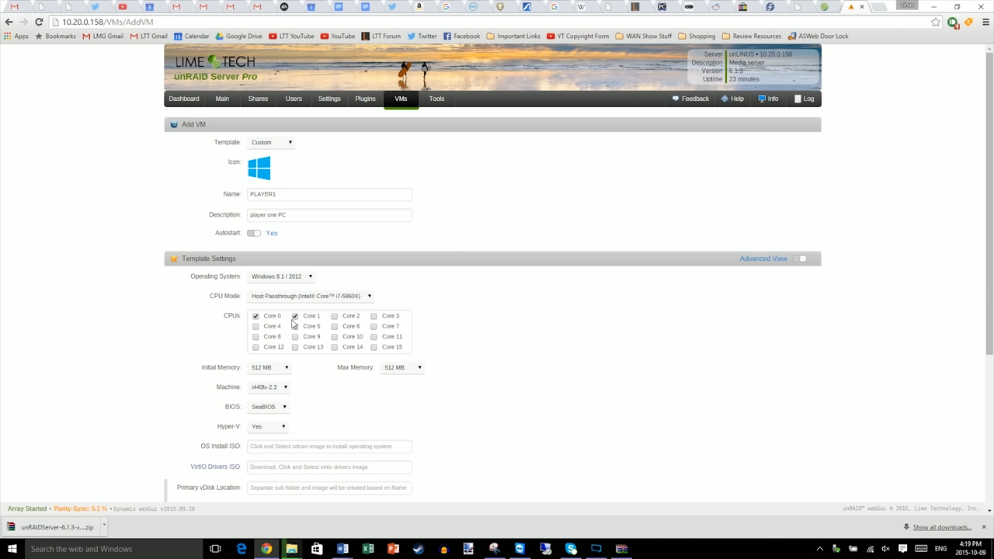
left_click(374, 327)
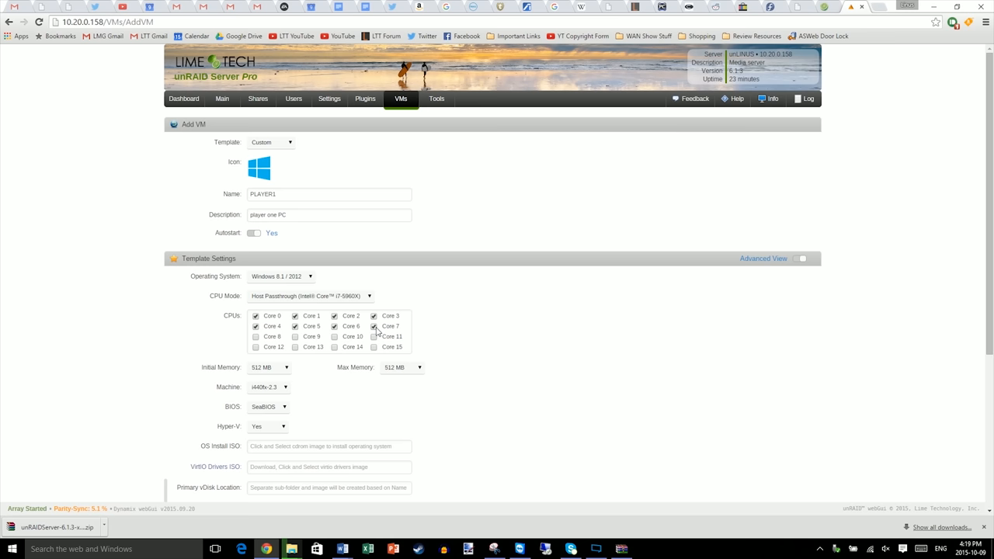
left_click(267, 367)
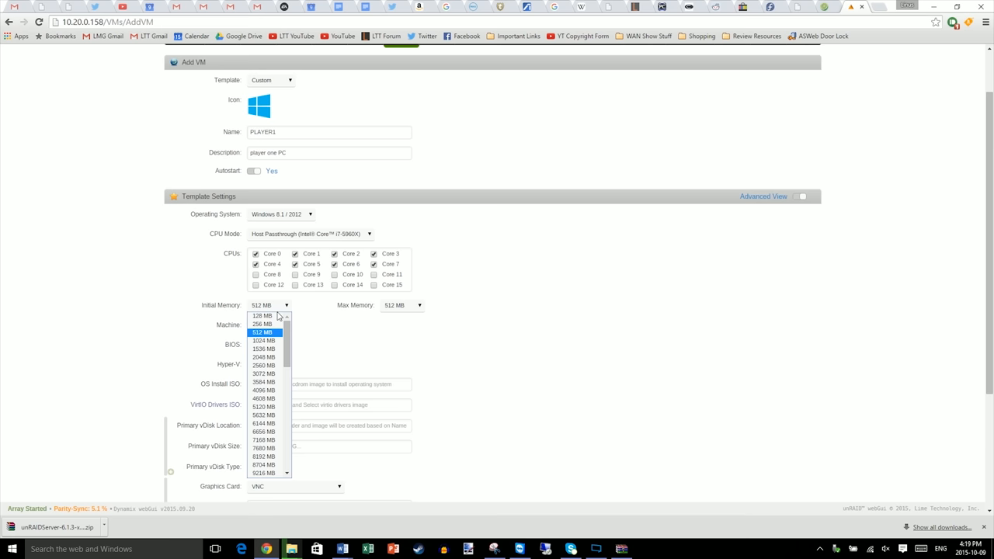
- Set PLAYER1's initial and max memory to 12288 MB with the Windows 10 x64 Pro ISO
scroll("down", 3)
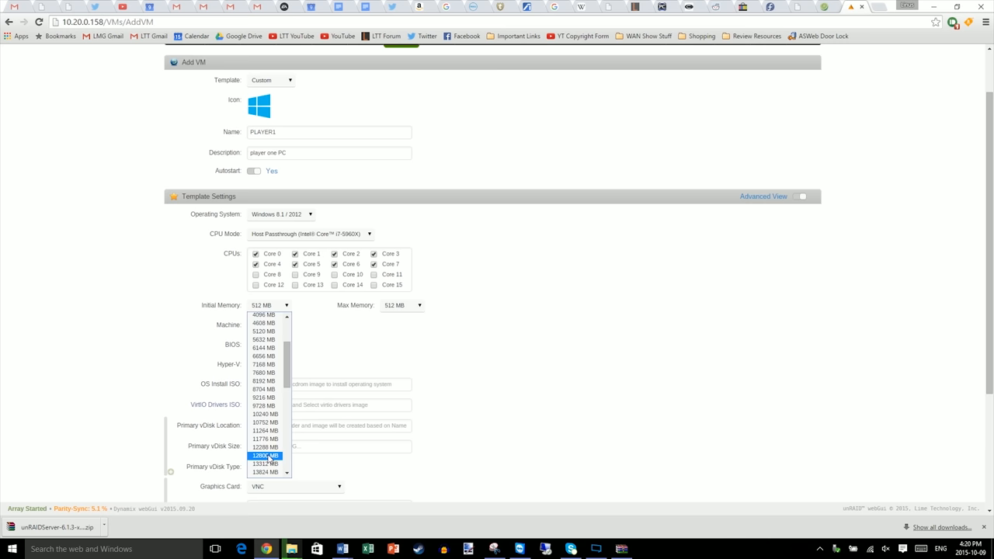
left_click(267, 453)
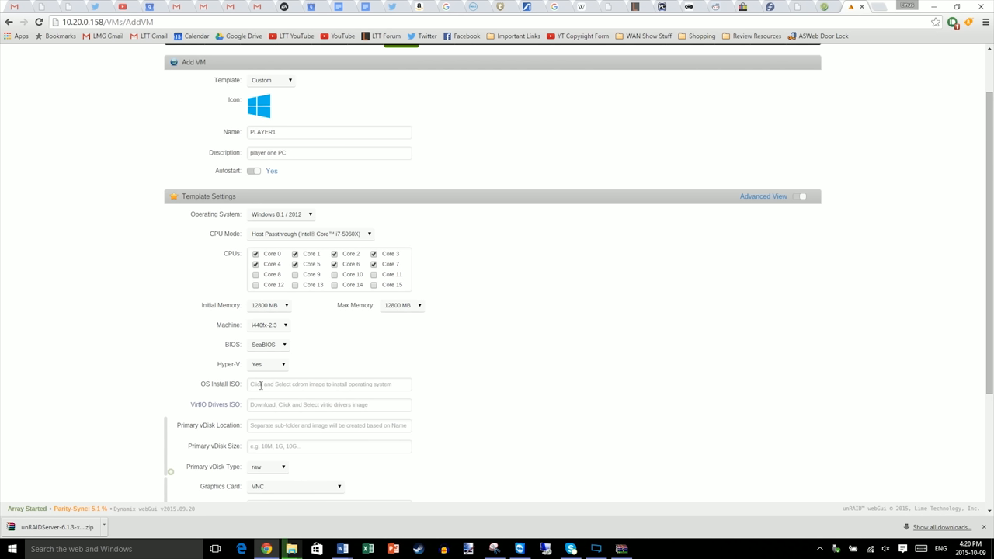
mouse_move(283, 385)
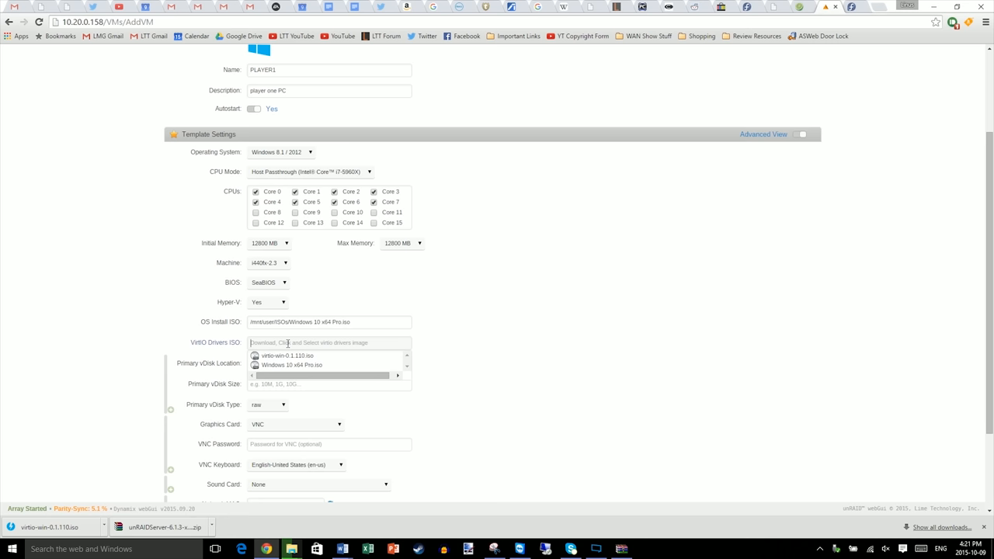
- Attach the virtio-win ISO, Hyper-V No, a 200G vdisk in /mnt/user/vdisks/ and GTX TITAN X graphics
left_click(282, 355)
type("200G")
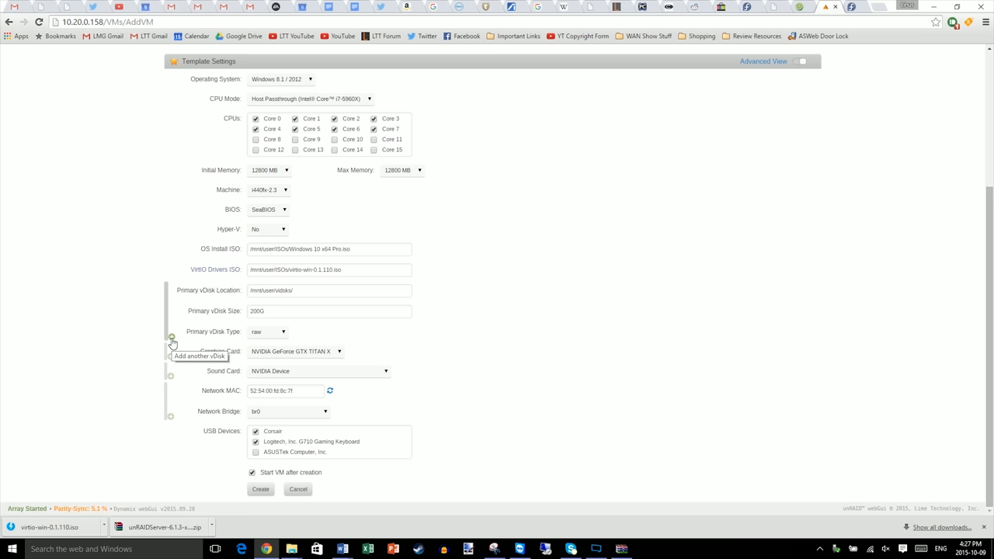
left_click(171, 335)
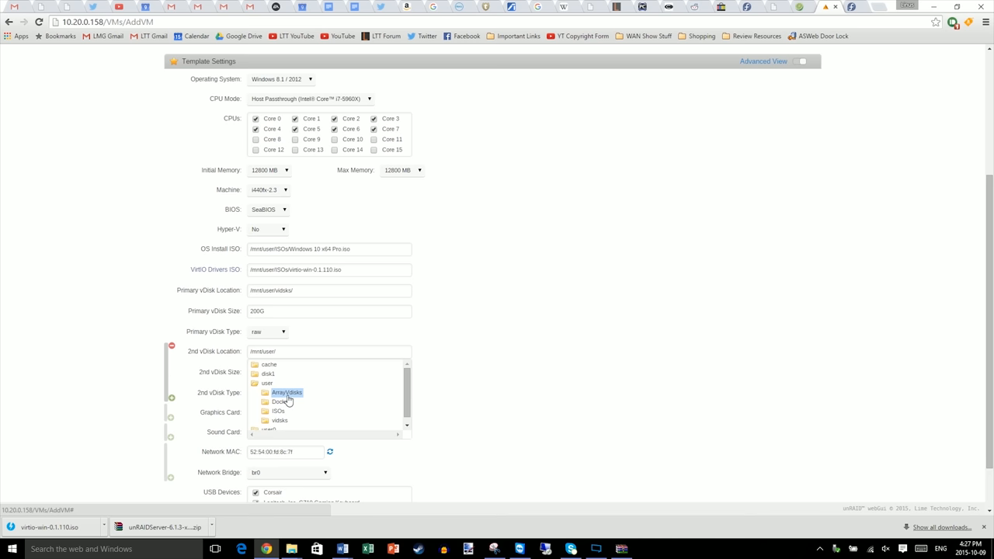
left_click(286, 392)
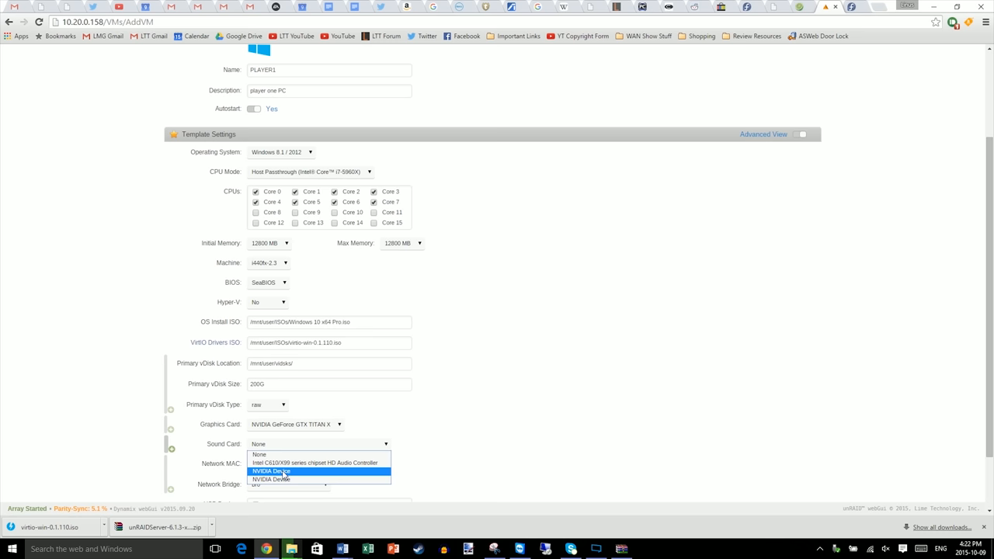
- Set the sound card to NVIDIA Device on bridge br0 and create the VM, starting it
left_click(279, 471)
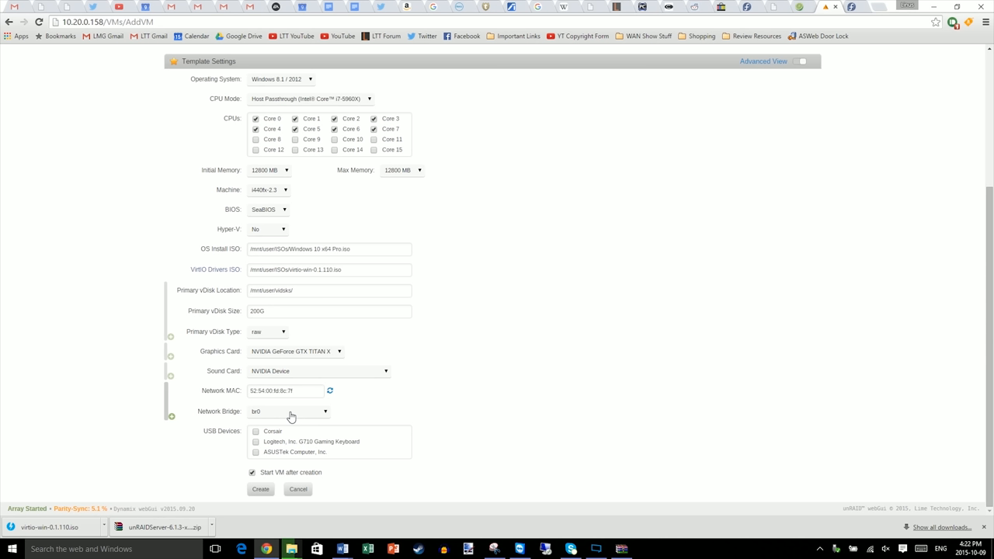
left_click(253, 432)
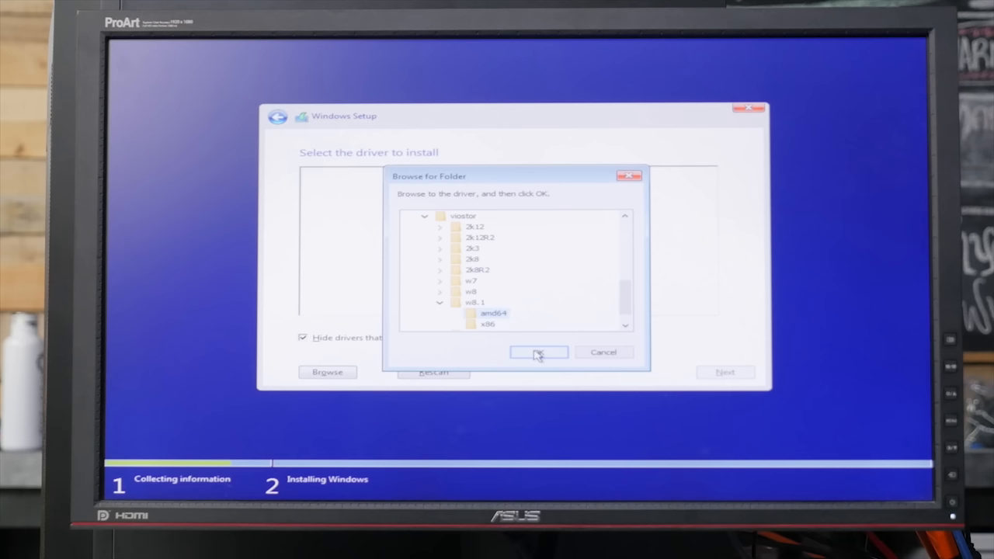
- Load the viostor w8.1 amd64 storage driver so setup sees the virtual disk
left_click(539, 351)
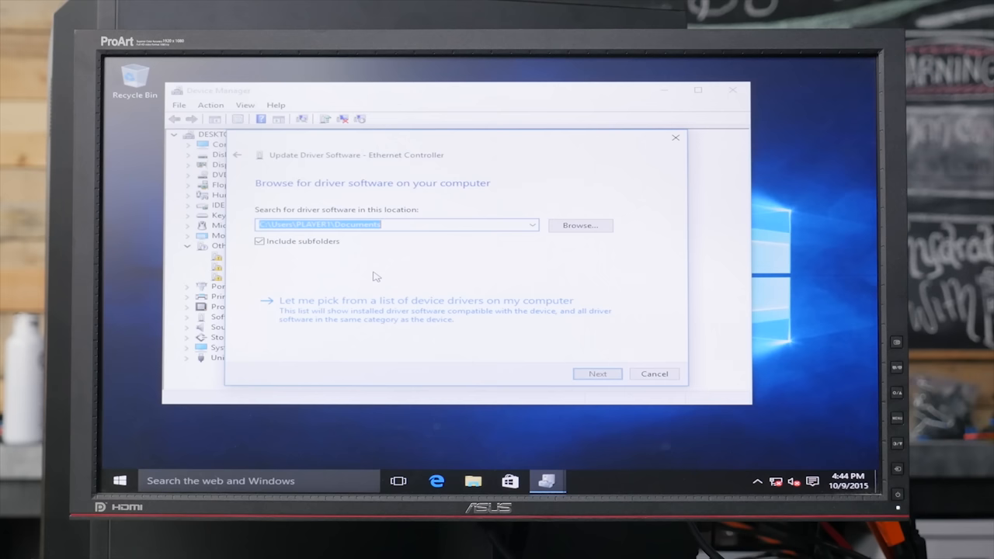
- Install the Ethernet controller's VirtIO driver from CD Drive (E:) virtio-win and close Device Manager
left_click(581, 225)
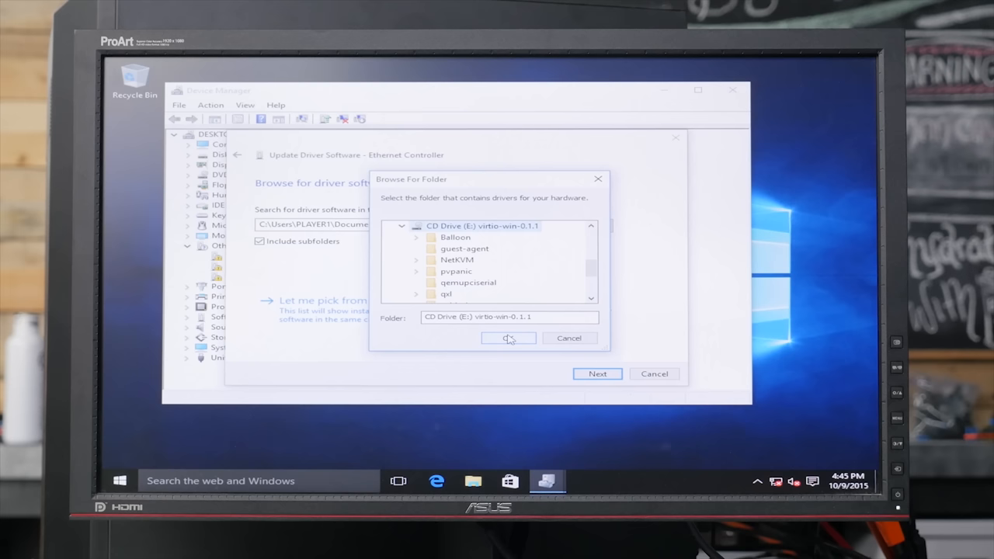
left_click(508, 339)
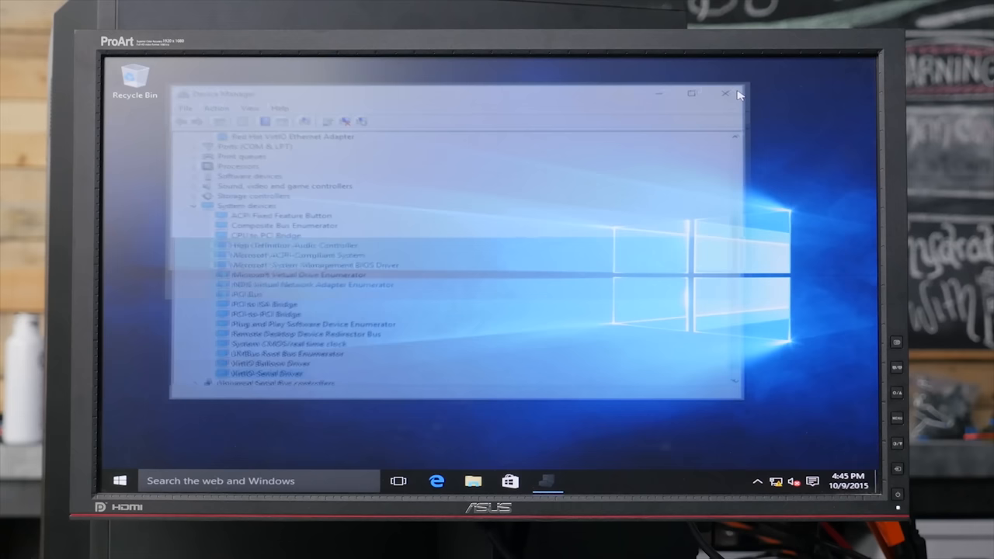
left_click(724, 94)
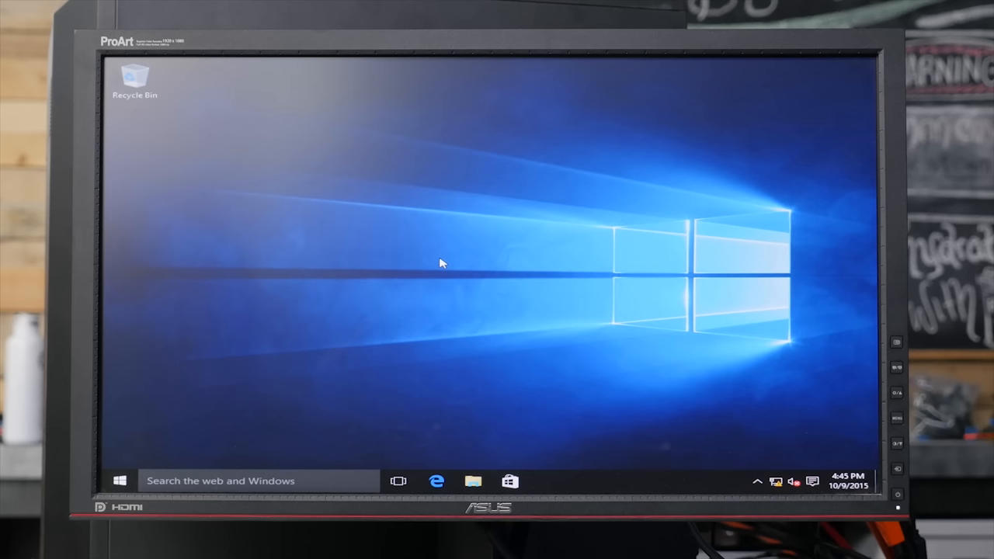